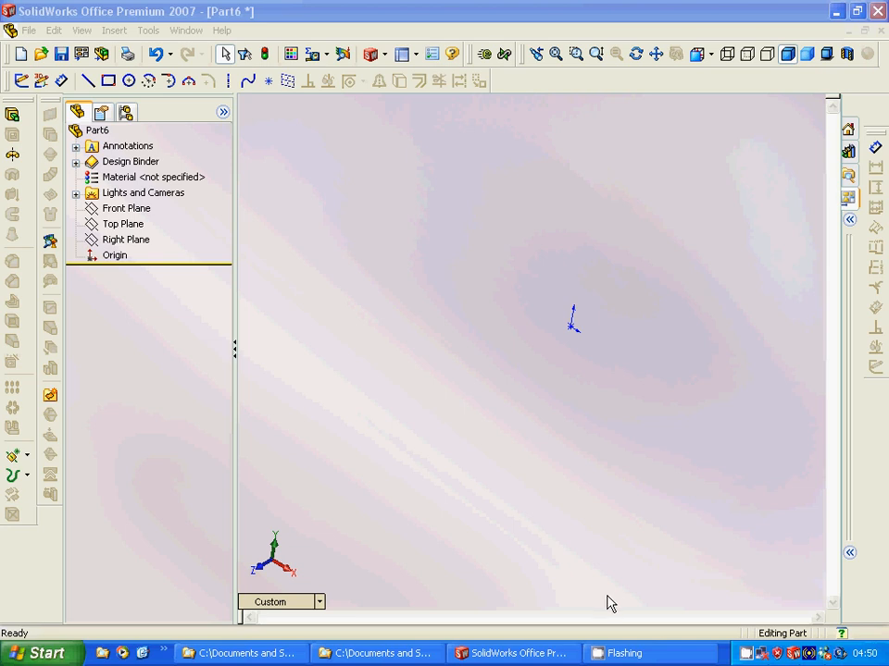
{"action": "mouse_move", "coordinate": [159, 242]}
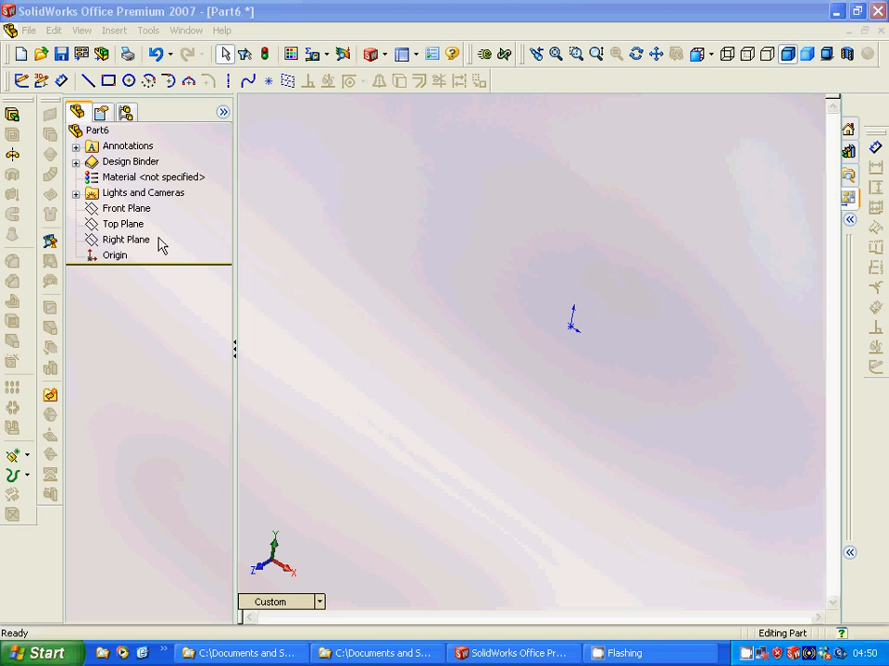
Sketch a circle of radius 4 centred at the origin on the Front Plane.
{"action": "left_click", "coordinate": [126, 207]}
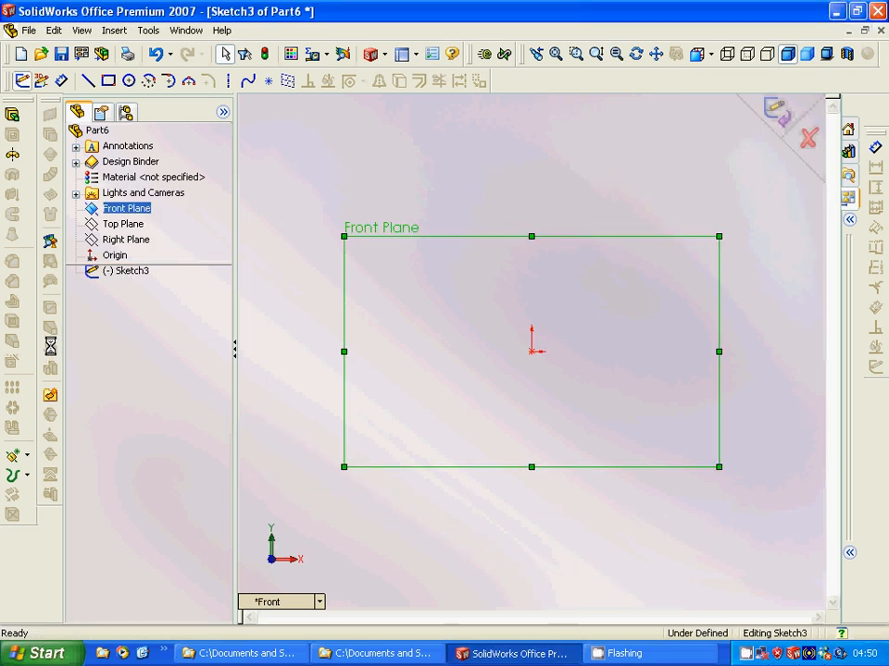
{"action": "left_click", "coordinate": [128, 77]}
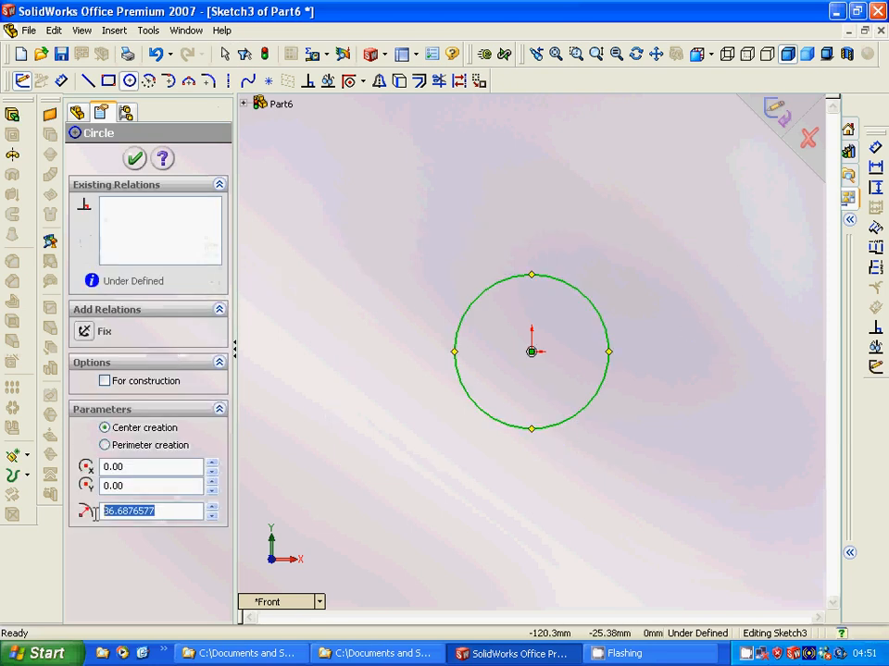
{"action": "type", "text": "4"}
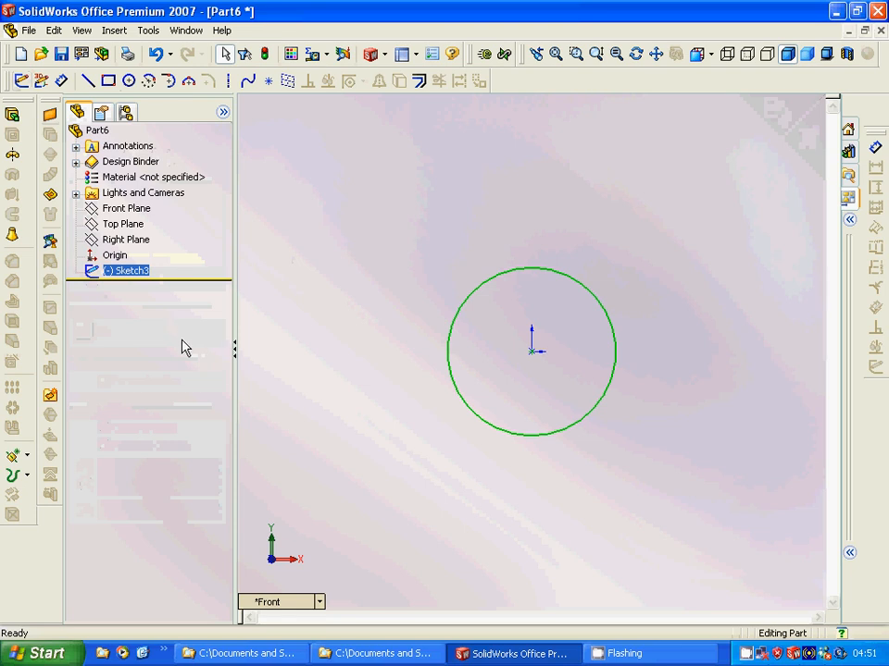
{"action": "mouse_move", "coordinate": [11, 113]}
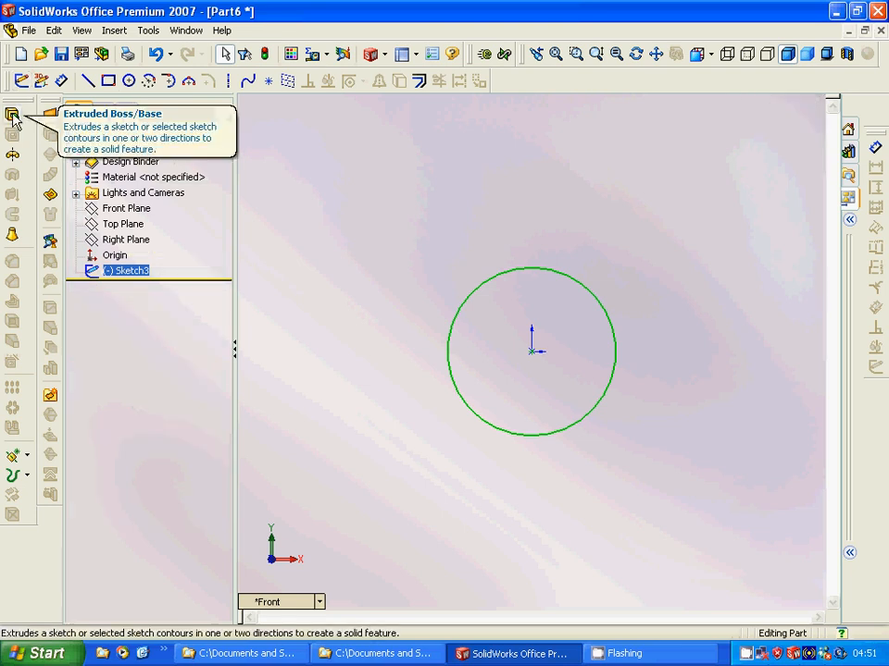
Extrude the circle Blind 10 mm into a solid disc.
{"action": "left_click", "coordinate": [13, 115]}
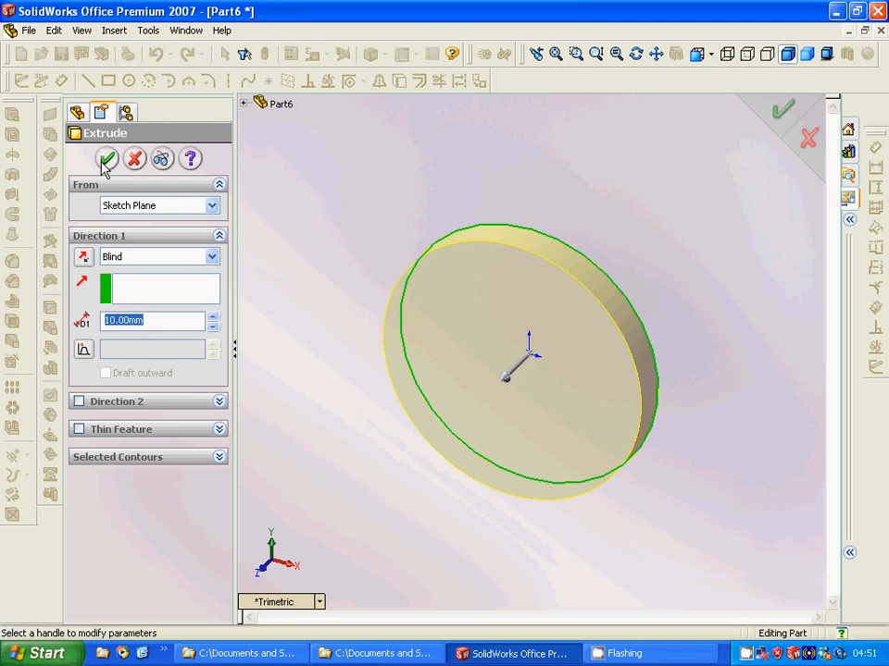
{"action": "left_click", "coordinate": [107, 158]}
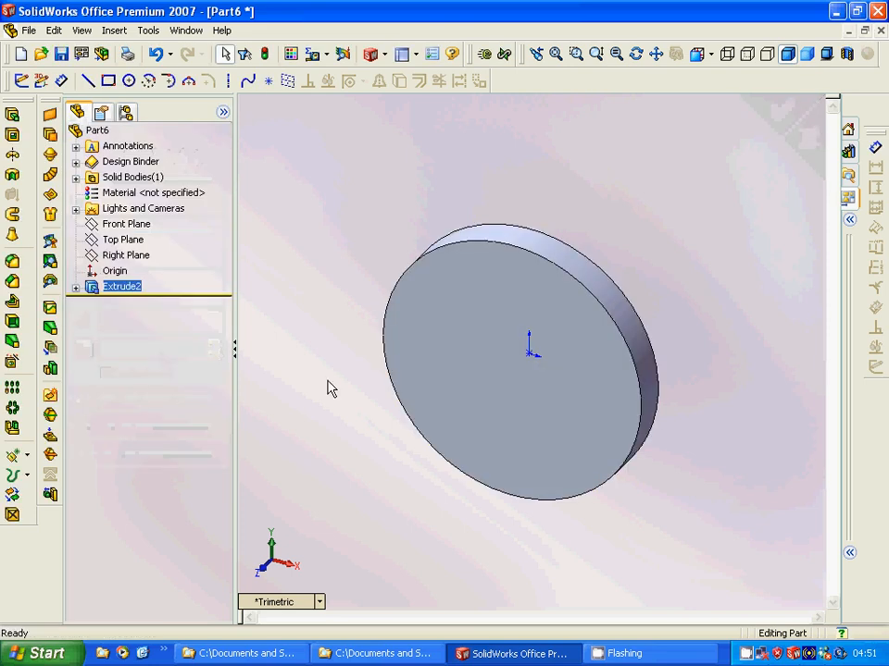
{"action": "mouse_move", "coordinate": [139, 382]}
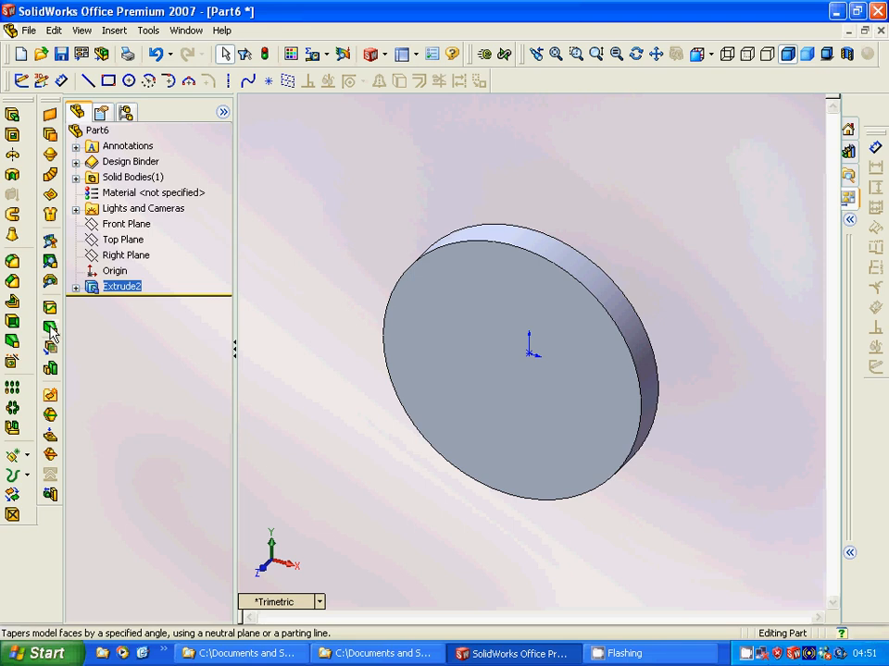
Apply a draft to the disc's side faces, creating Draft1.
{"action": "left_click", "coordinate": [49, 335]}
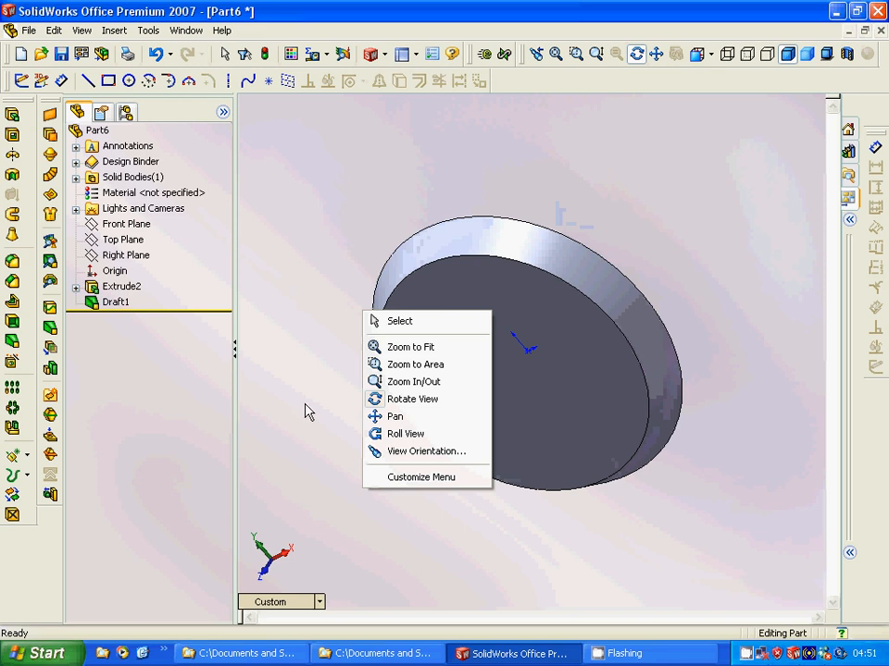
{"action": "left_click", "coordinate": [309, 408]}
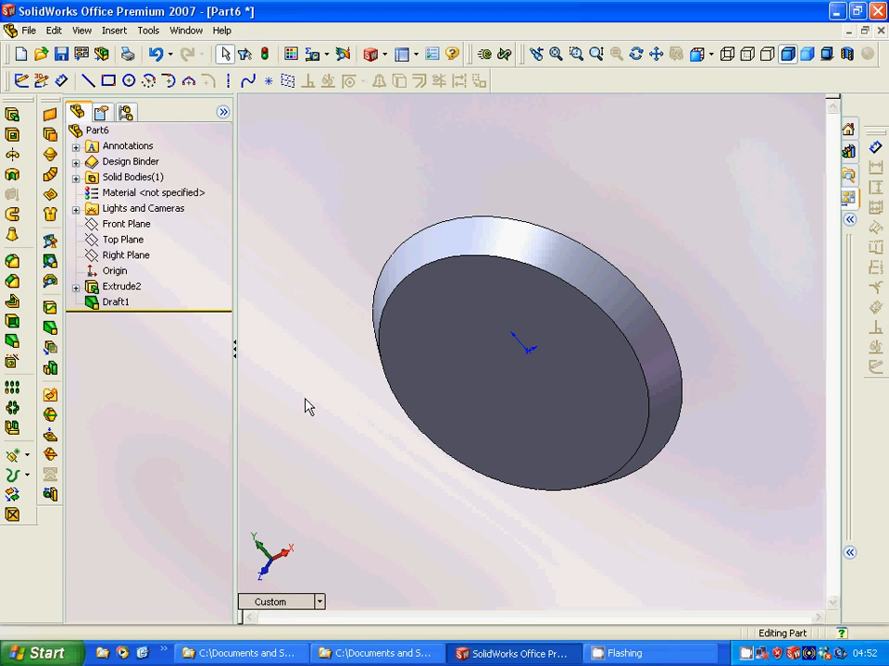
{"action": "mouse_move", "coordinate": [28, 331]}
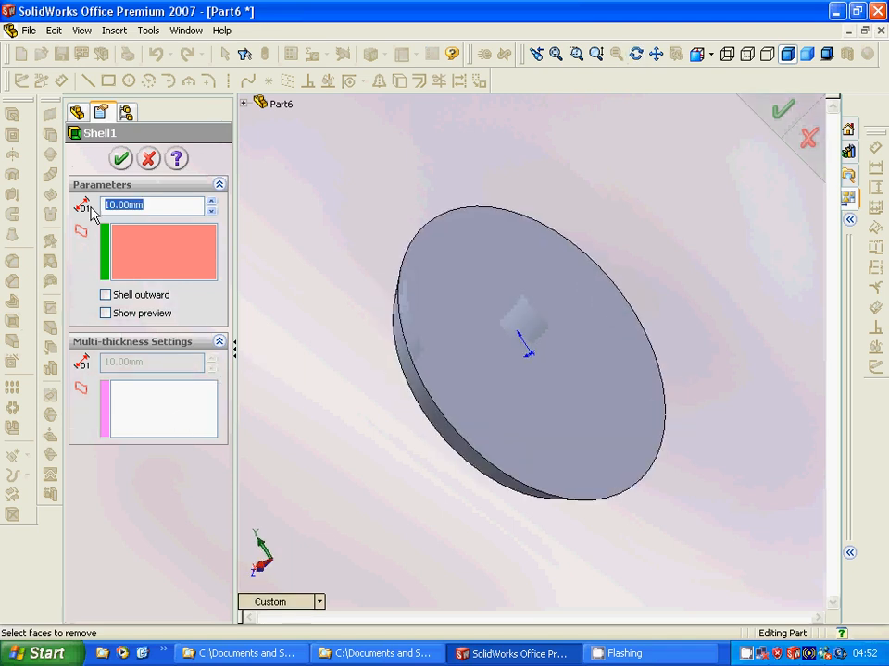
Shell the tapered disc with 2.00 mm walls, removing the flat front face.
{"action": "type", "text": "2.00mm"}
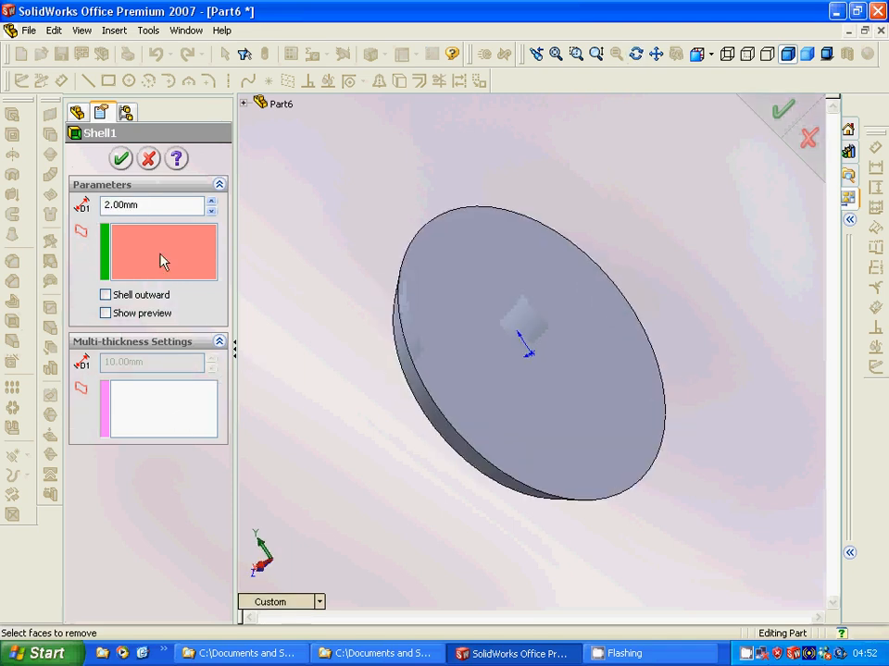
{"action": "left_click", "coordinate": [516, 319]}
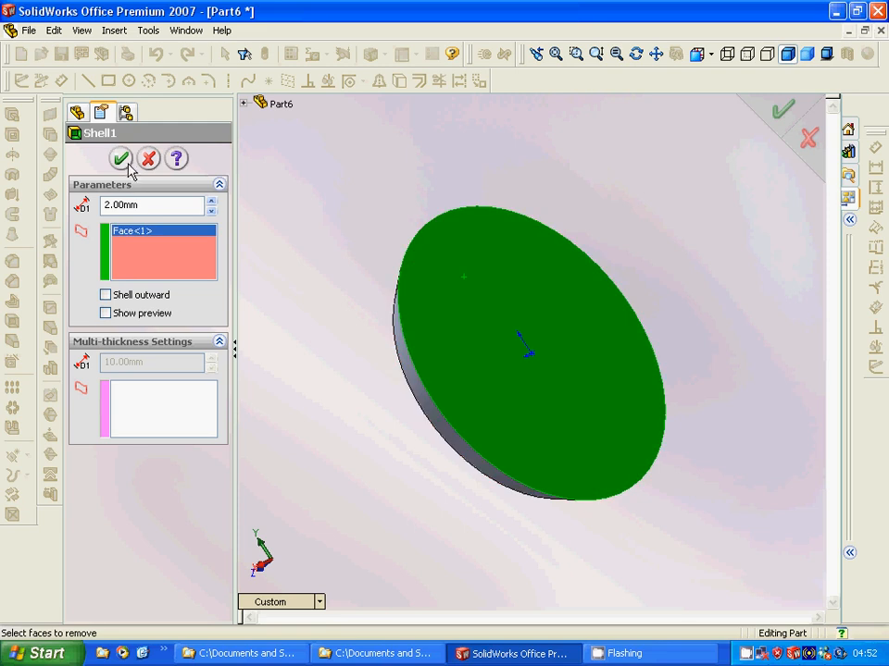
{"action": "left_click", "coordinate": [119, 159]}
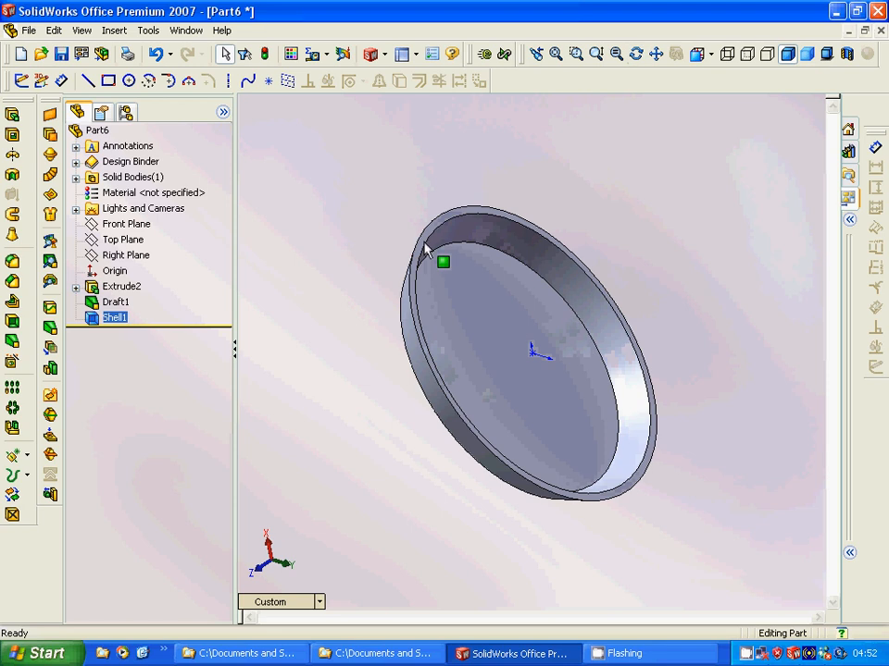
Sketch a large circle on the dish rim and extrude it 10 mm, merged.
{"action": "left_click", "coordinate": [122, 286]}
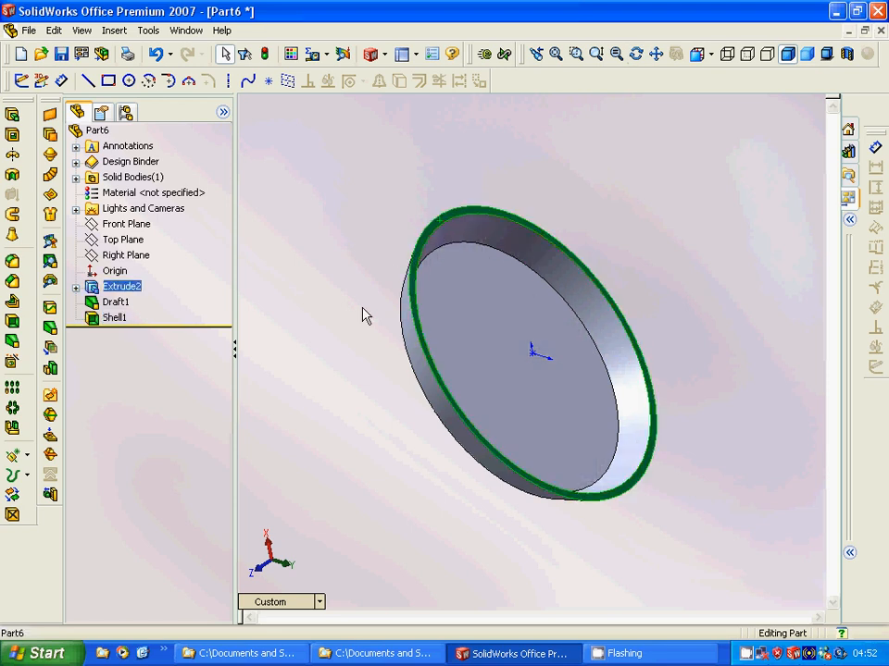
{"action": "mouse_move", "coordinate": [28, 72]}
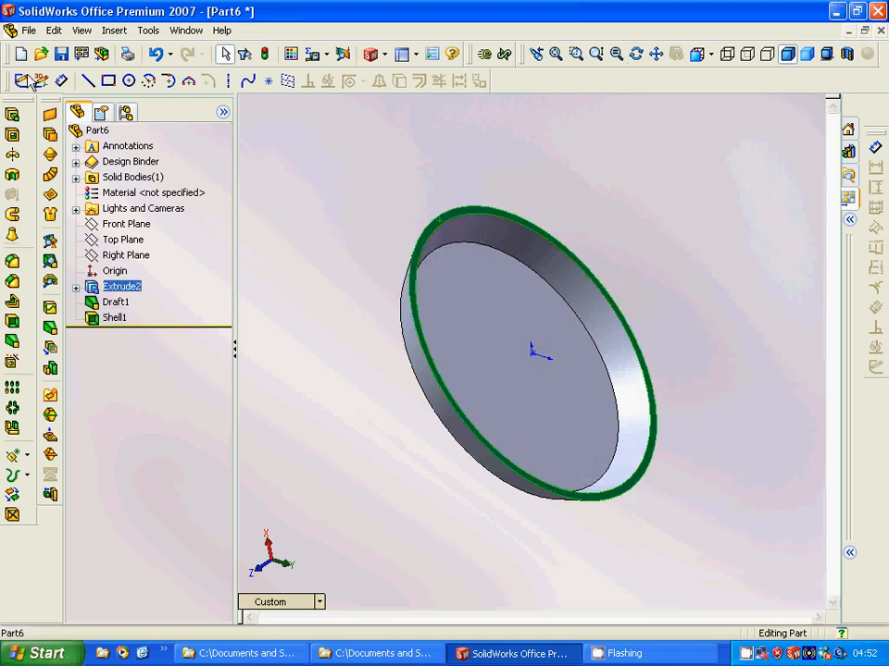
{"action": "left_click", "coordinate": [133, 81]}
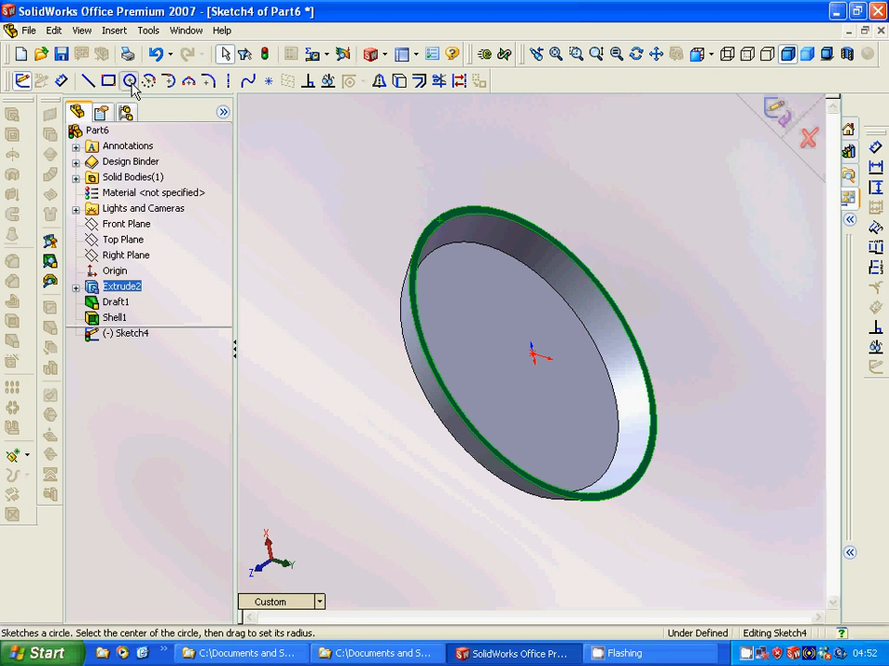
{"action": "left_click", "coordinate": [130, 79]}
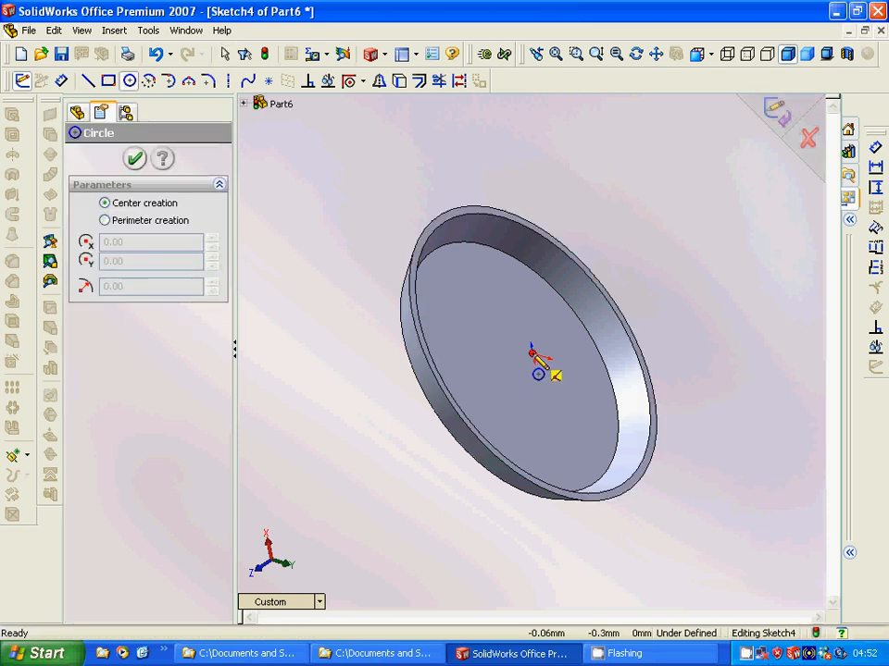
{"action": "left_click_drag", "start_coordinate": [535, 353], "coordinate": [659, 571]}
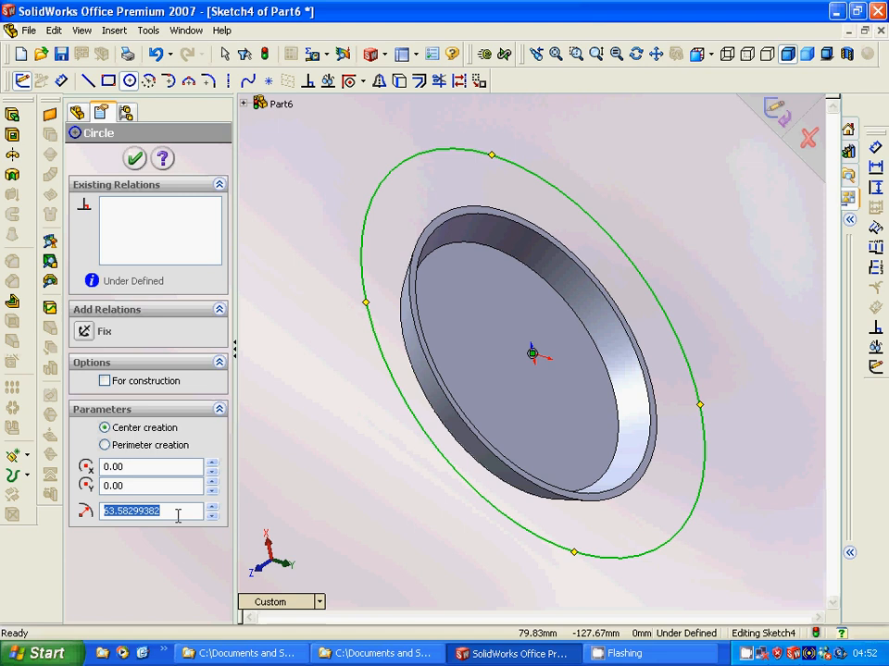
{"action": "mouse_move", "coordinate": [51, 500]}
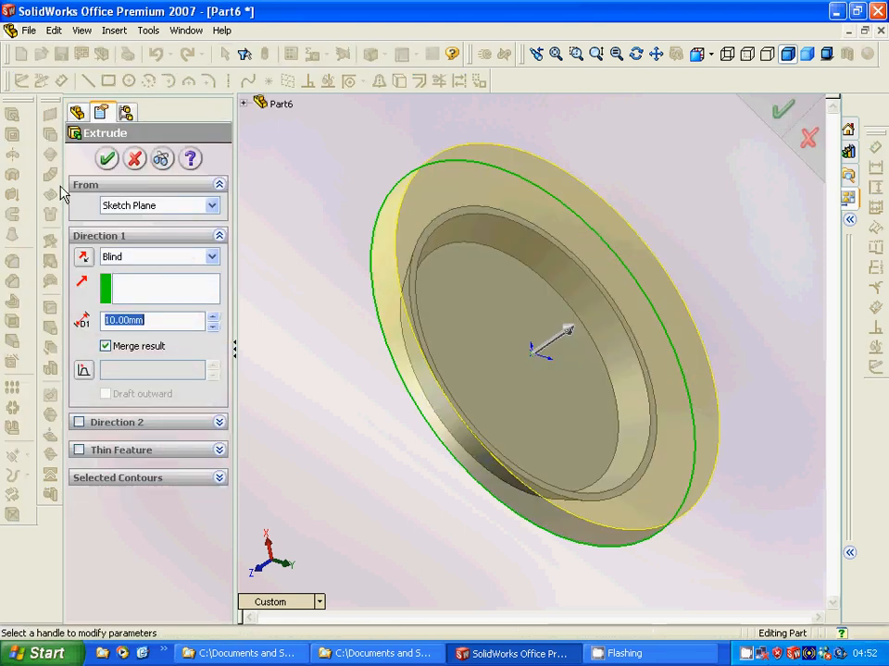
{"action": "mouse_move", "coordinate": [308, 396]}
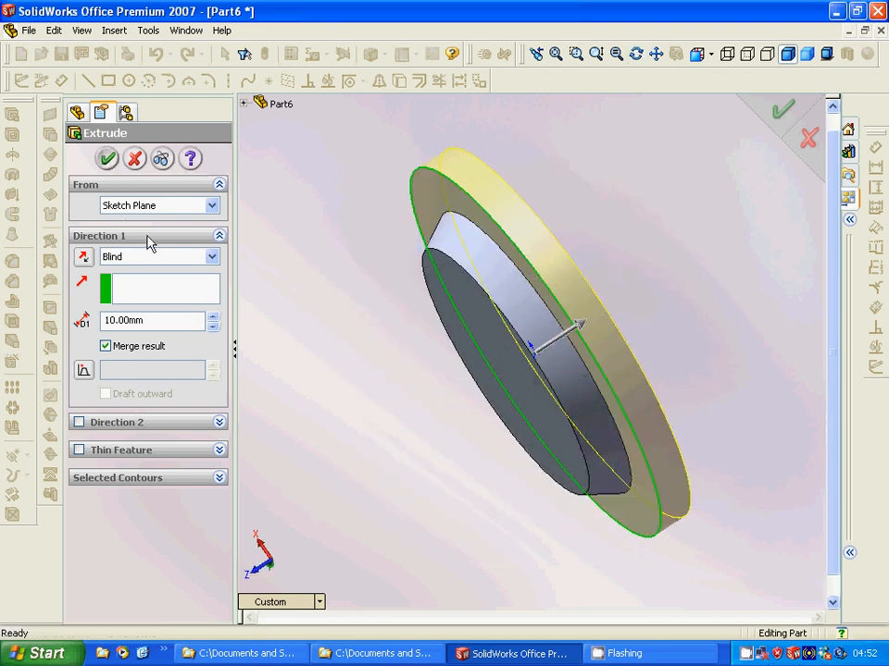
{"action": "left_click", "coordinate": [108, 158]}
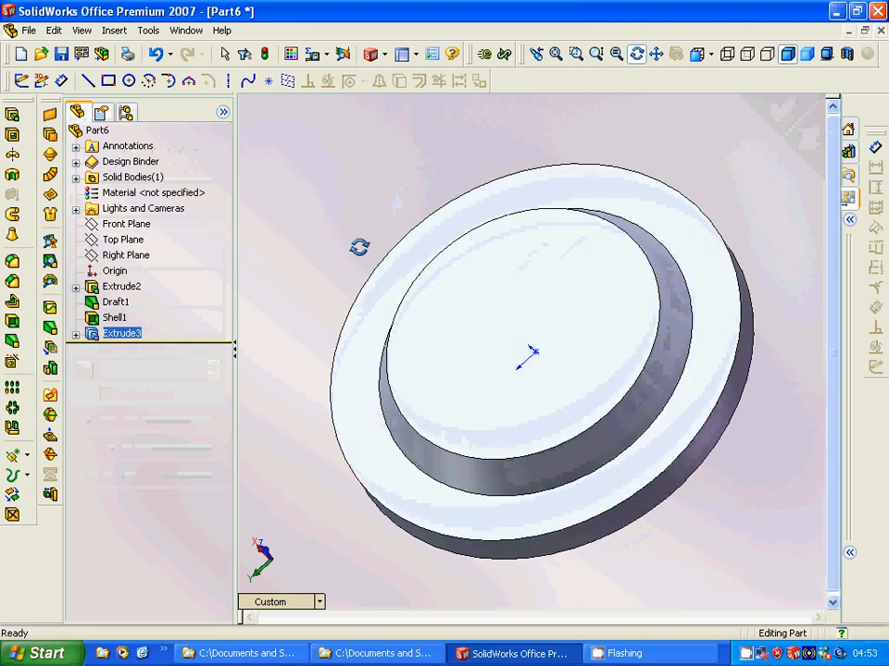
Sketch a radius 5 circle at X 10, Y -30 on the top face.
{"action": "left_click", "coordinate": [121, 286]}
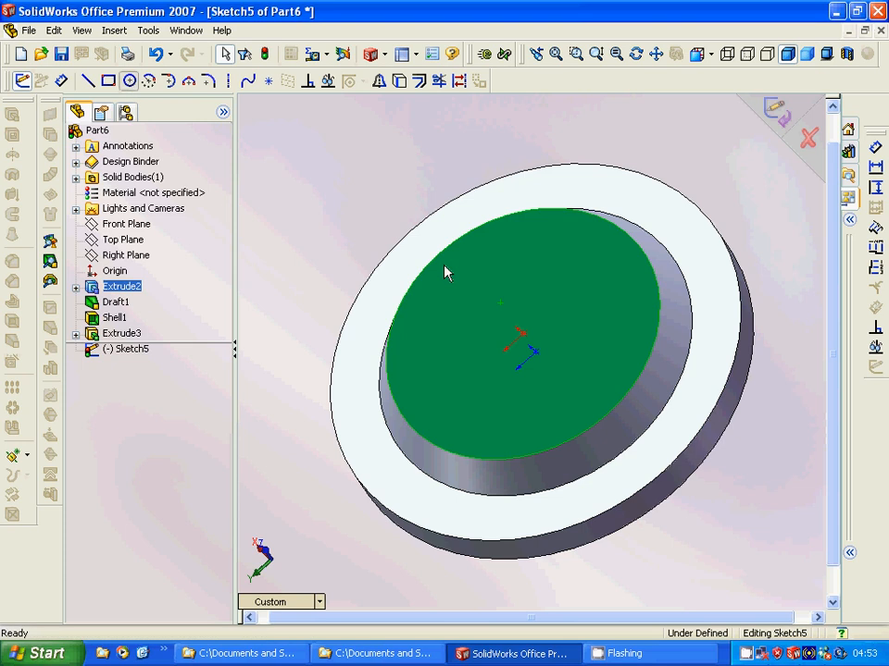
{"action": "left_click", "coordinate": [144, 80]}
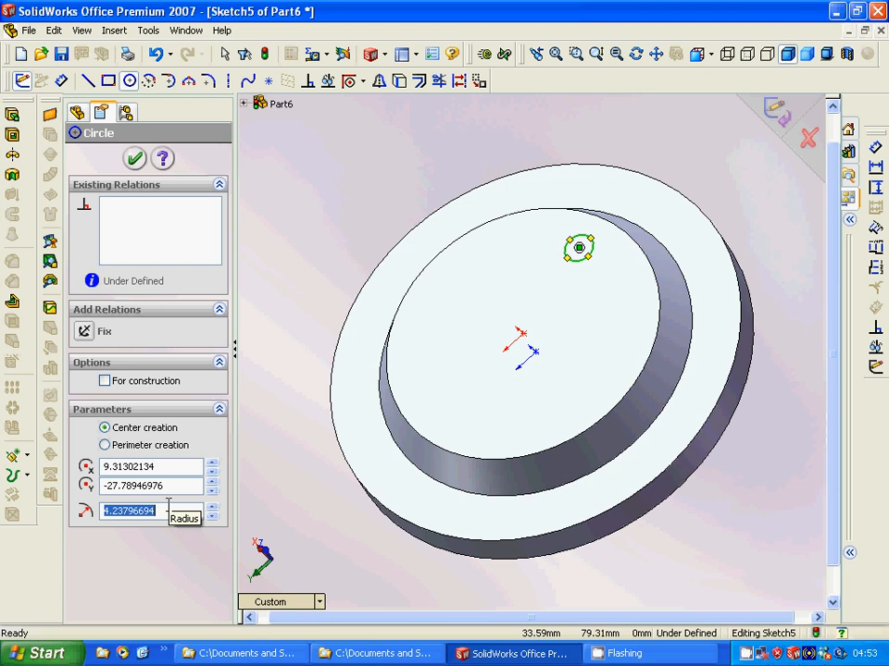
{"action": "type", "text": "5.00"}
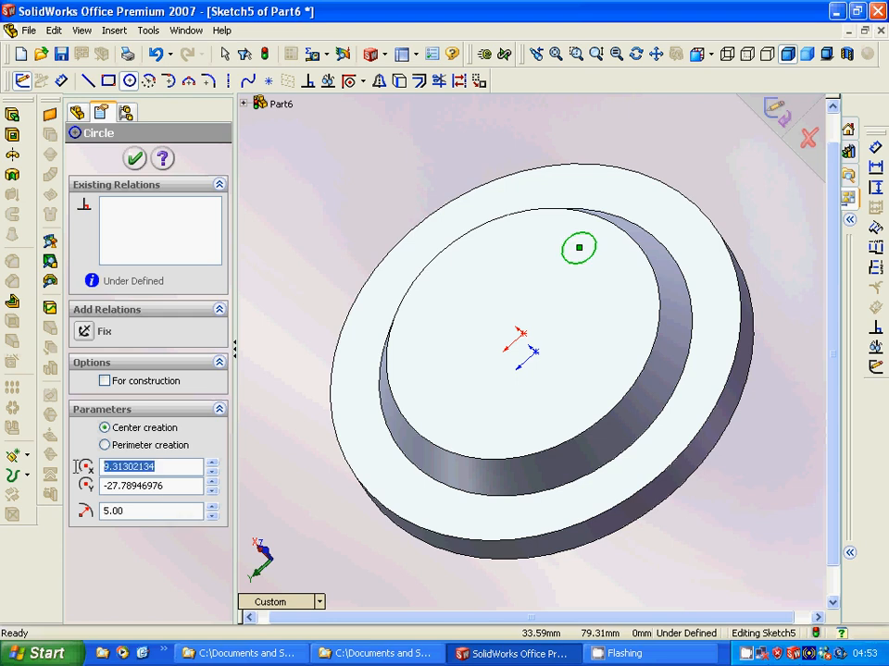
{"action": "type", "text": "10.00"}
{"action": "left_click", "coordinate": [151, 486]}
{"action": "type", "text": "-"}
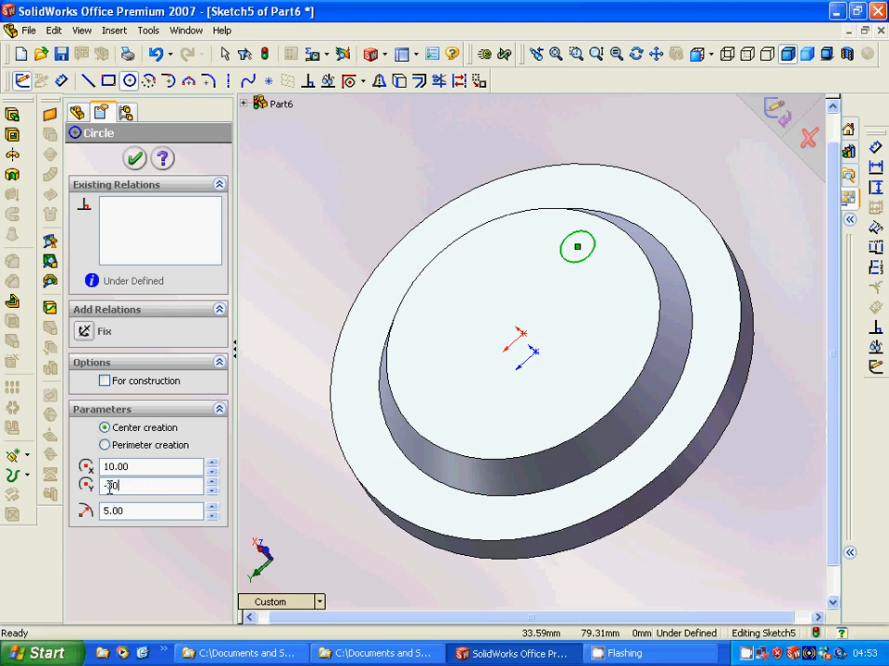
{"action": "type", "text": "30.00"}
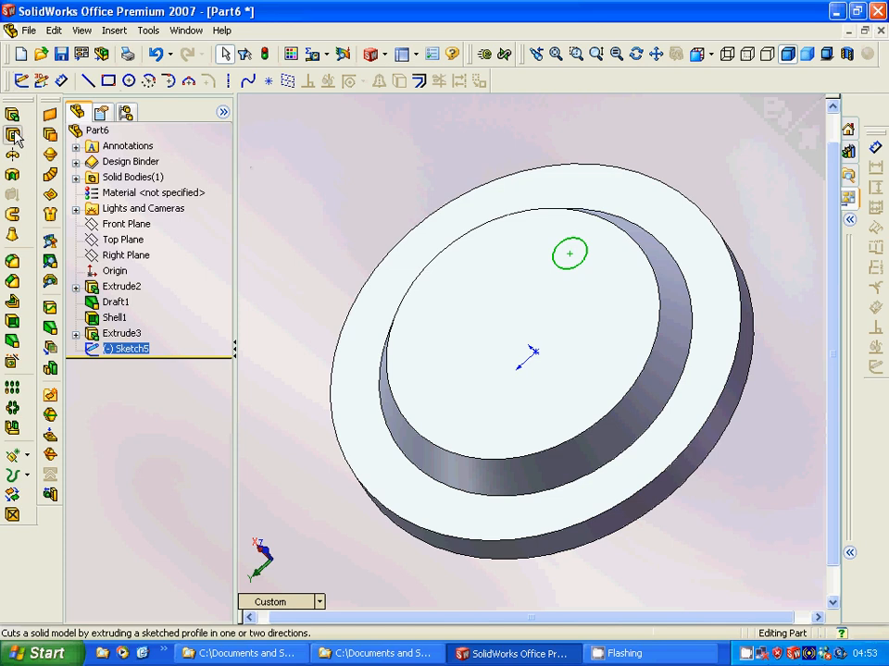
Cut the small circle Through All to create the hole Cut-Extrude2.
{"action": "left_click", "coordinate": [14, 137]}
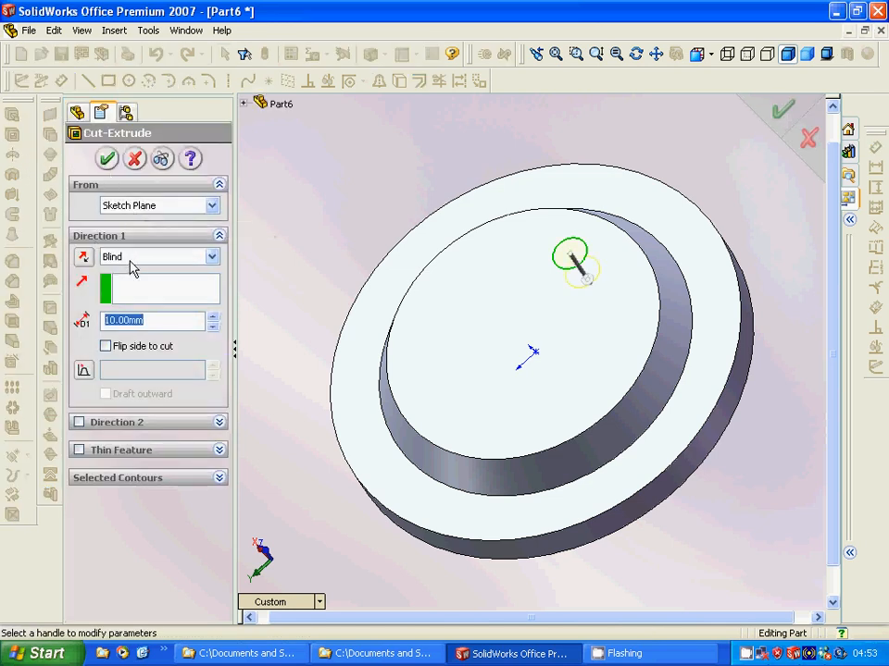
{"action": "mouse_move", "coordinate": [128, 259]}
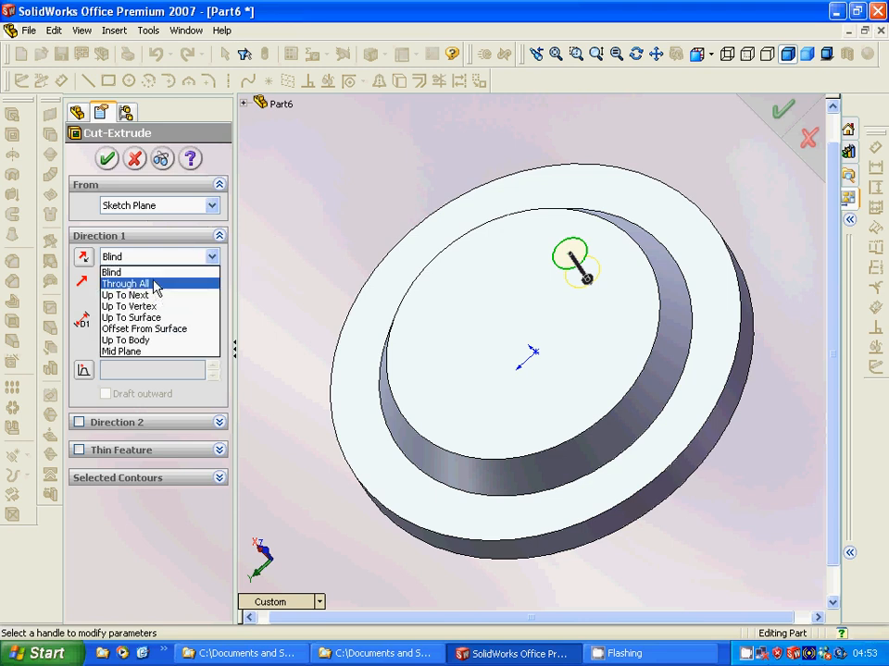
{"action": "left_click", "coordinate": [125, 283]}
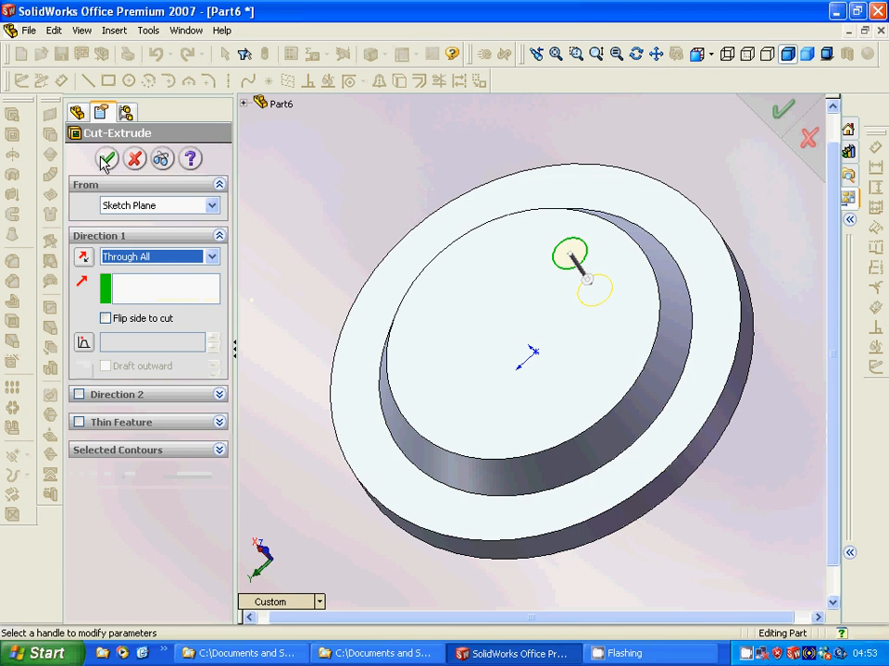
{"action": "left_click", "coordinate": [107, 158]}
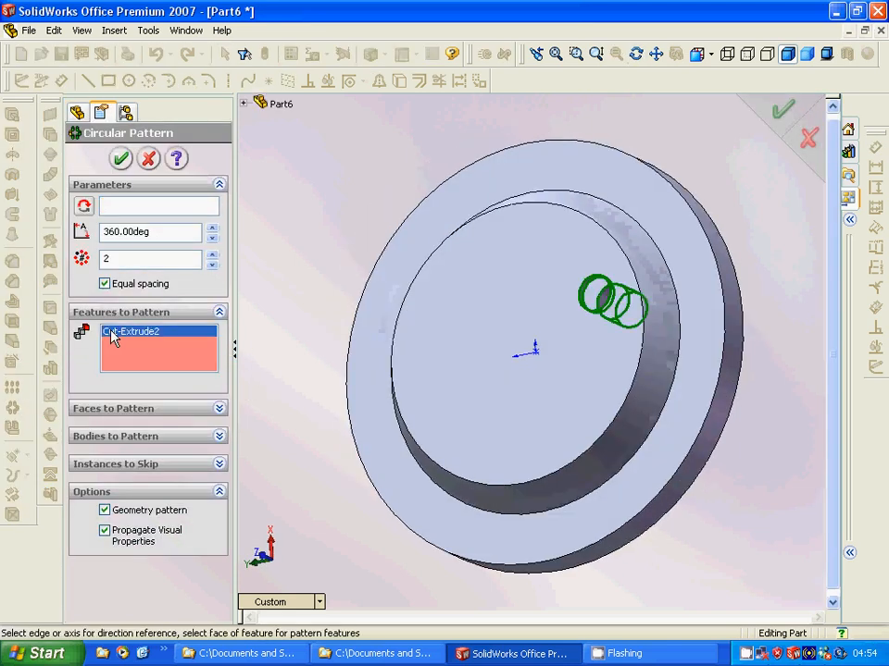
{"action": "left_click", "coordinate": [158, 205]}
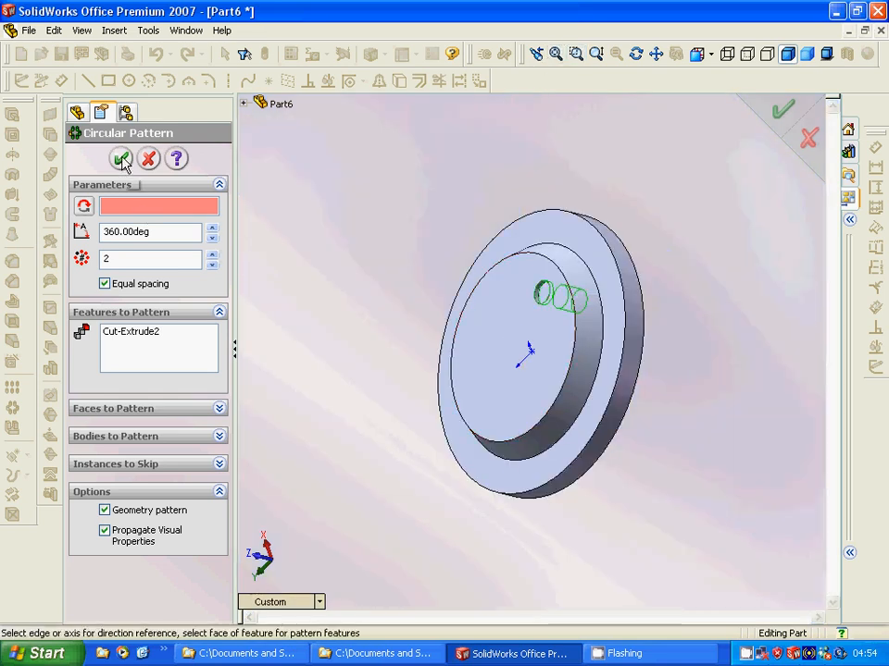
{"action": "left_click", "coordinate": [122, 159]}
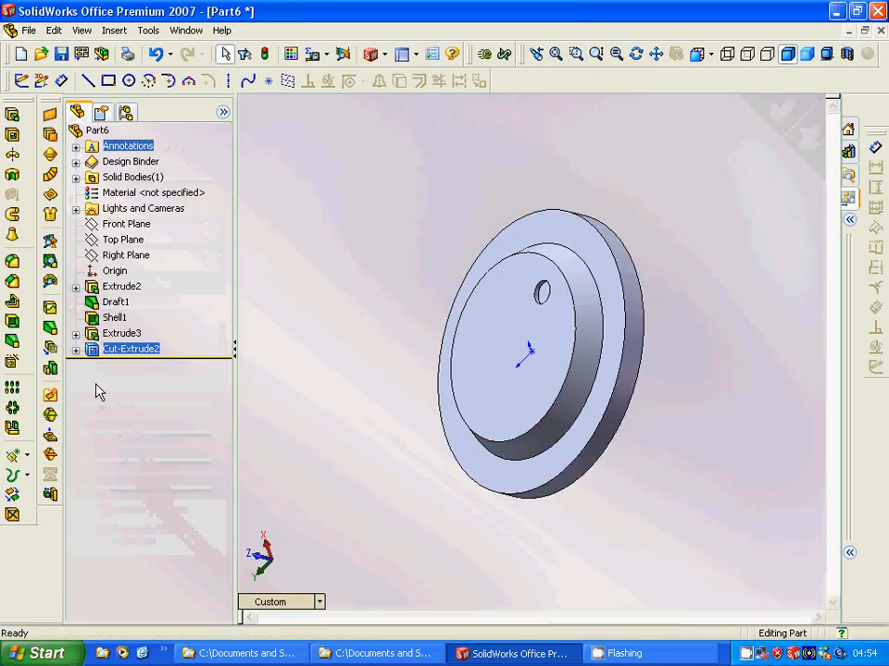
Create Axis2 through the origin, normal to the top face.
{"action": "left_click", "coordinate": [11, 455]}
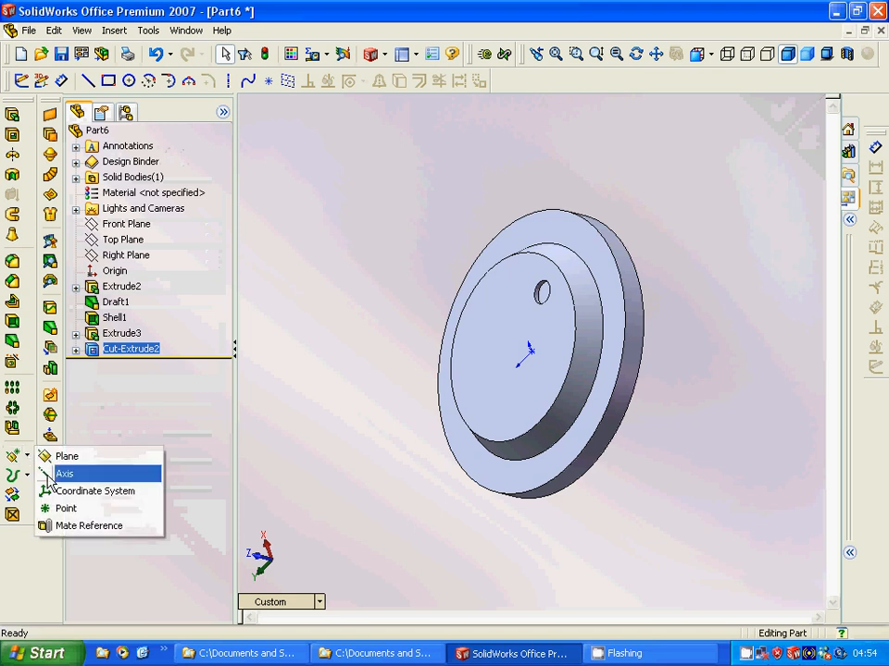
{"action": "left_click", "coordinate": [62, 473]}
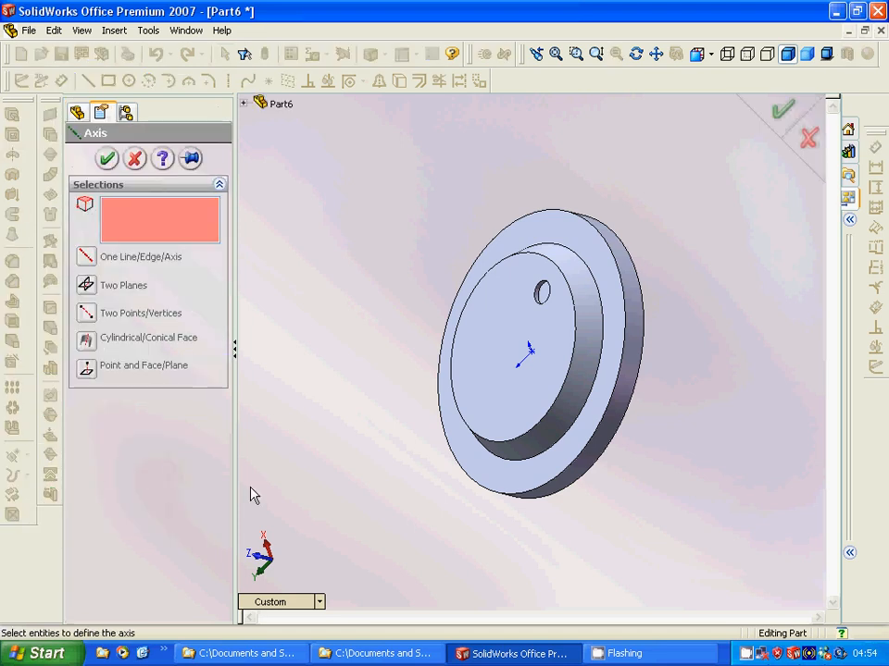
{"action": "mouse_move", "coordinate": [388, 466]}
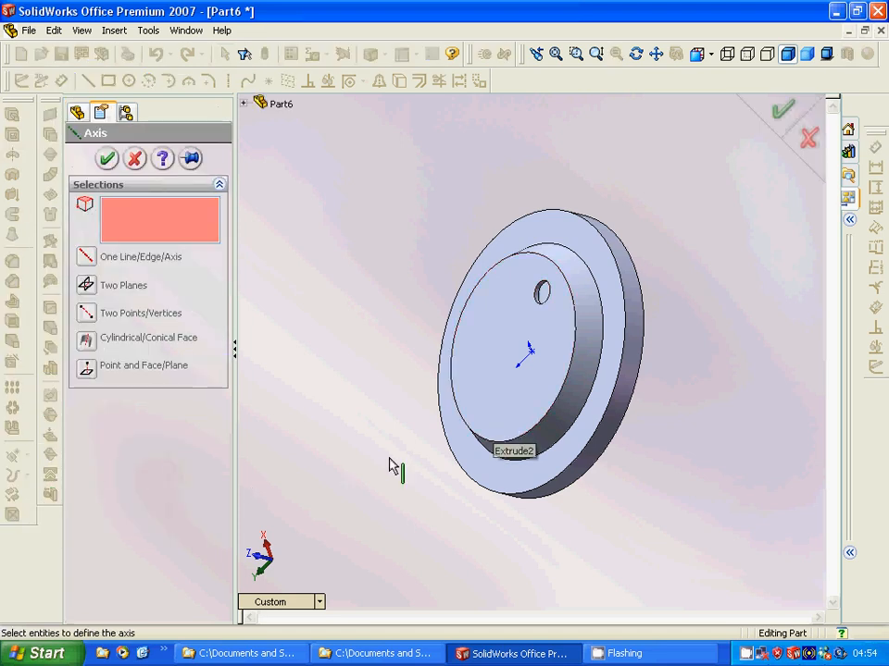
{"action": "mouse_move", "coordinate": [374, 470]}
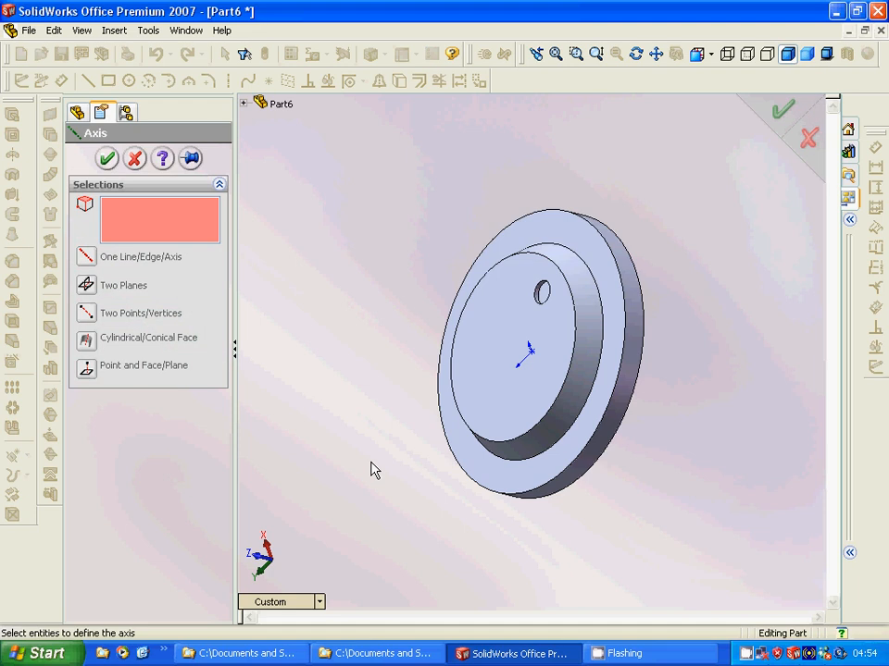
{"action": "left_click", "coordinate": [530, 353]}
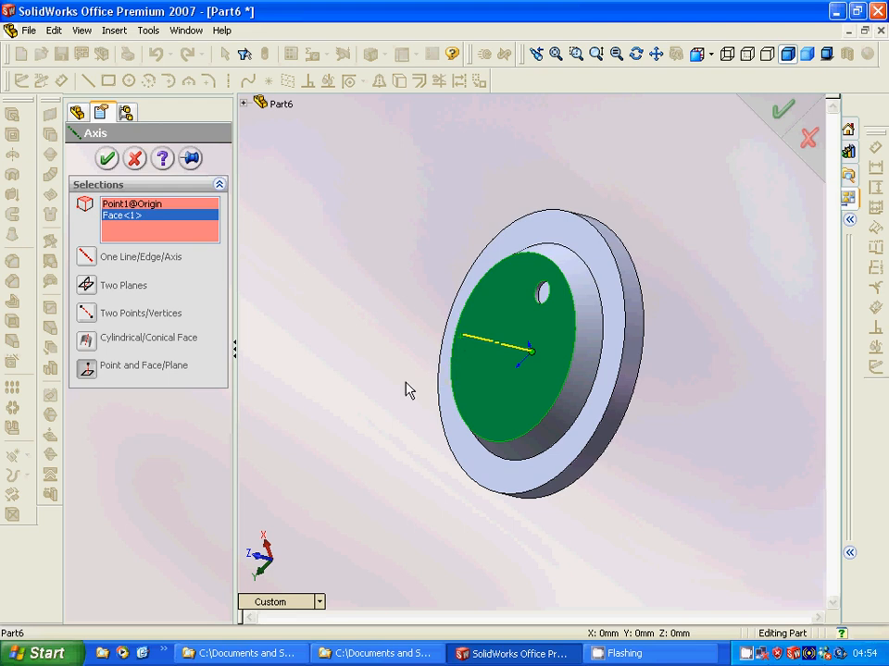
{"action": "mouse_move", "coordinate": [89, 372]}
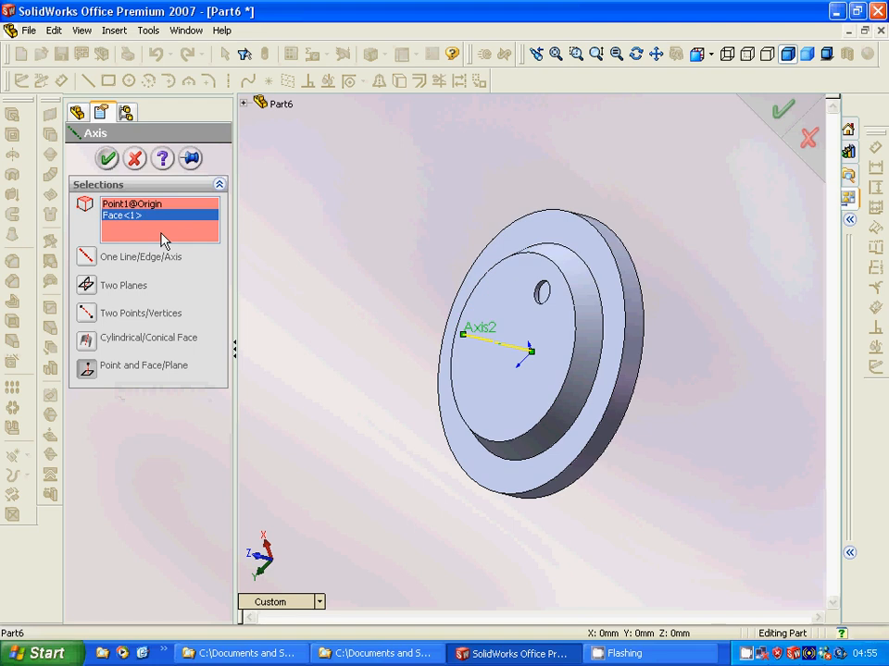
{"action": "left_click", "coordinate": [100, 160]}
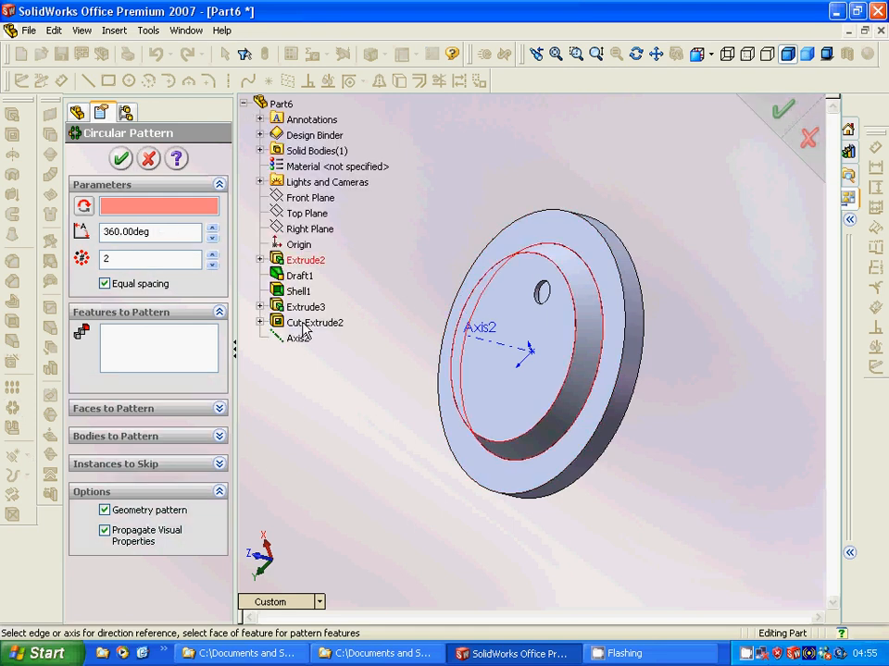
Pattern Cut-Extrude2 five times, equally spaced over 360° around Axis2.
{"action": "left_click", "coordinate": [316, 322]}
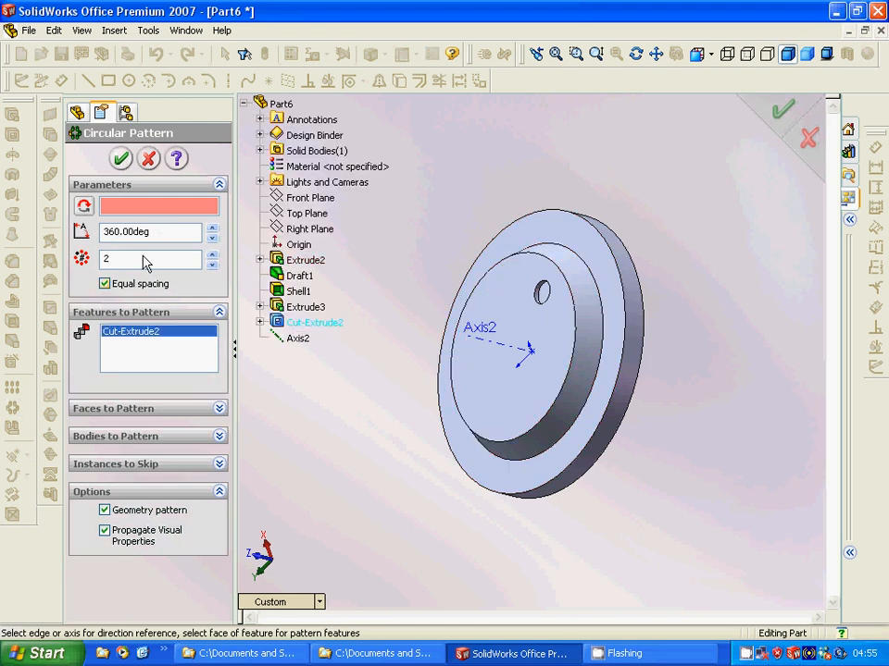
{"action": "left_click", "coordinate": [298, 338]}
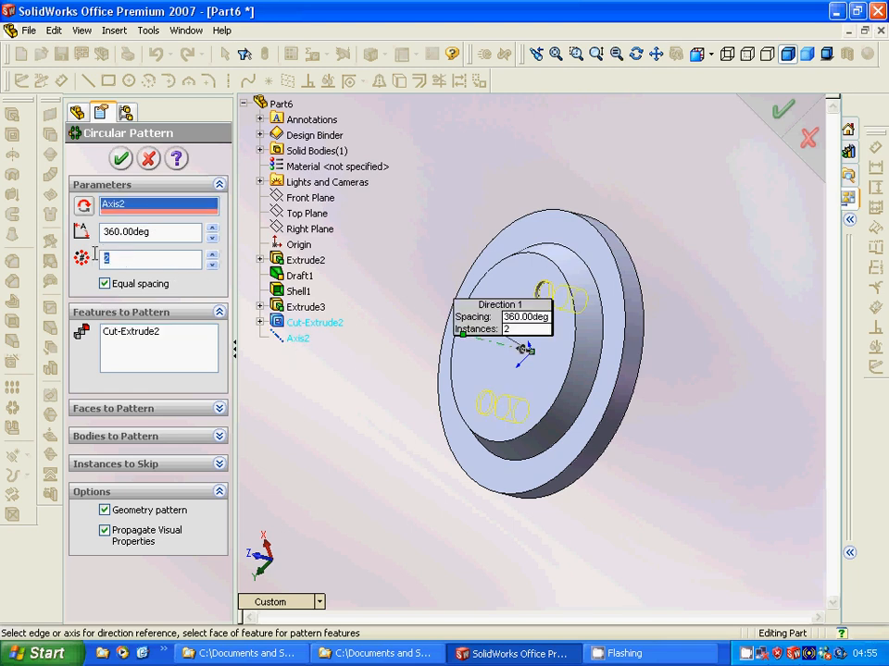
{"action": "type", "text": "5"}
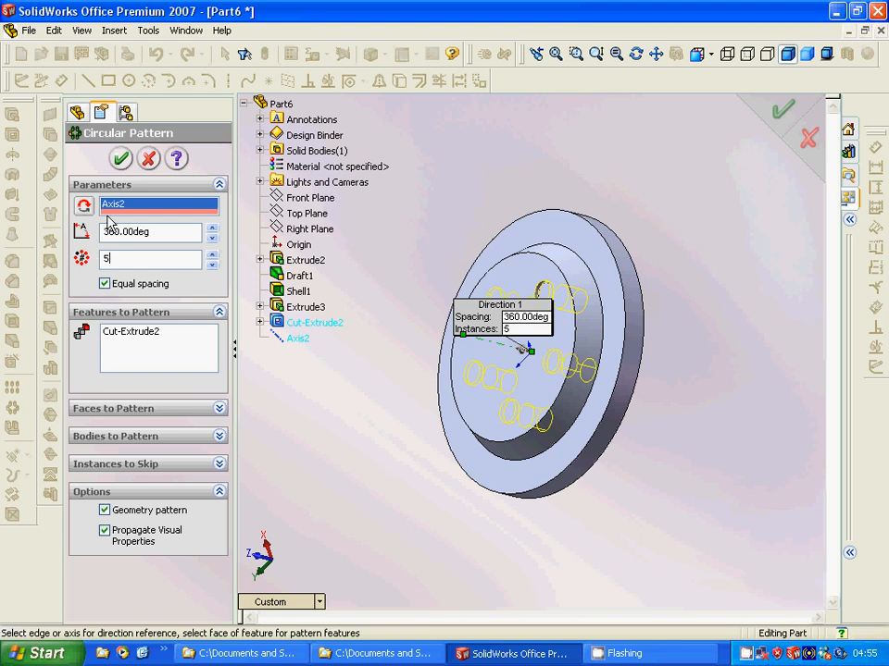
{"action": "left_click", "coordinate": [120, 159]}
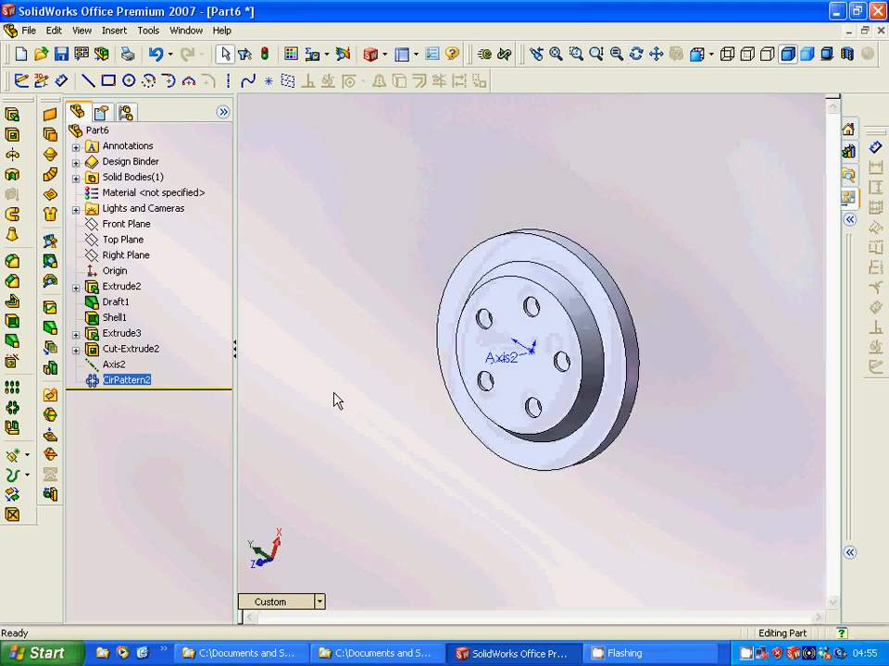
{"action": "right_click", "coordinate": [115, 364]}
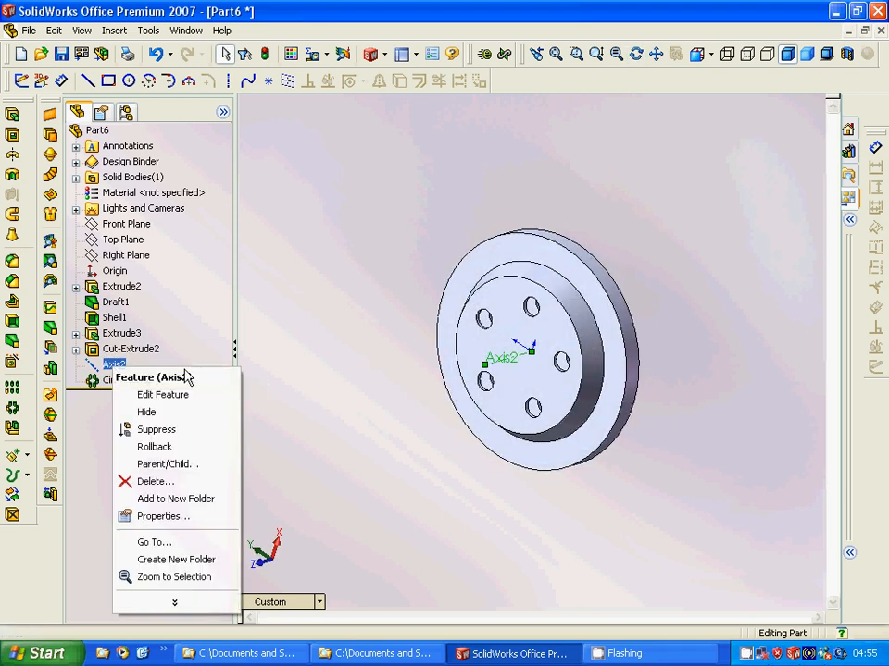